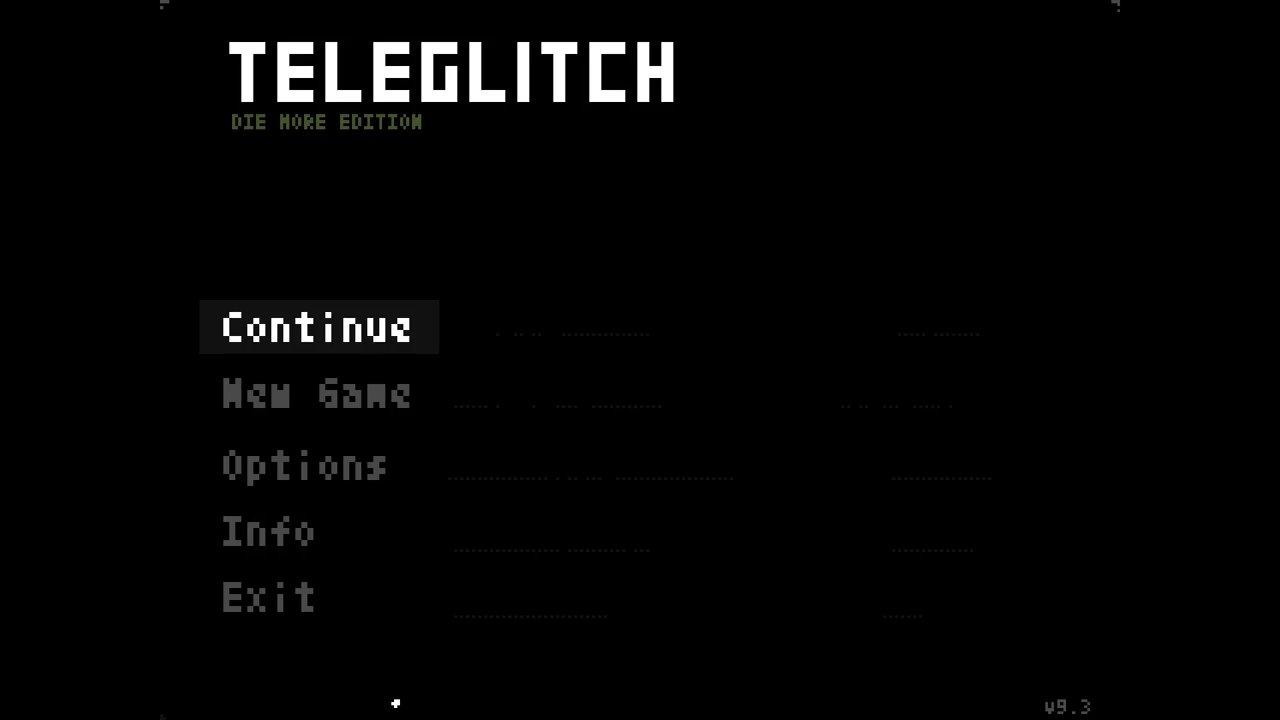
# Choose New Game from the title menu to reach the level list
pyautogui.press('Down')
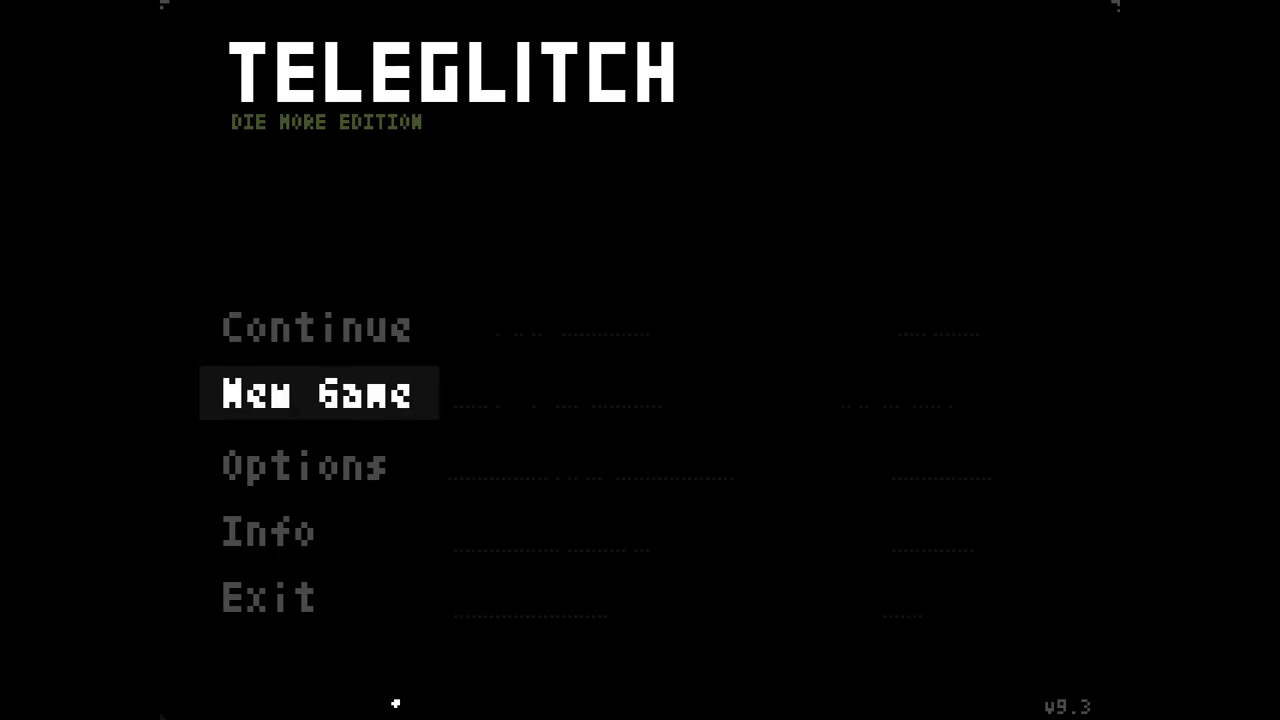
pyautogui.click(318, 393)
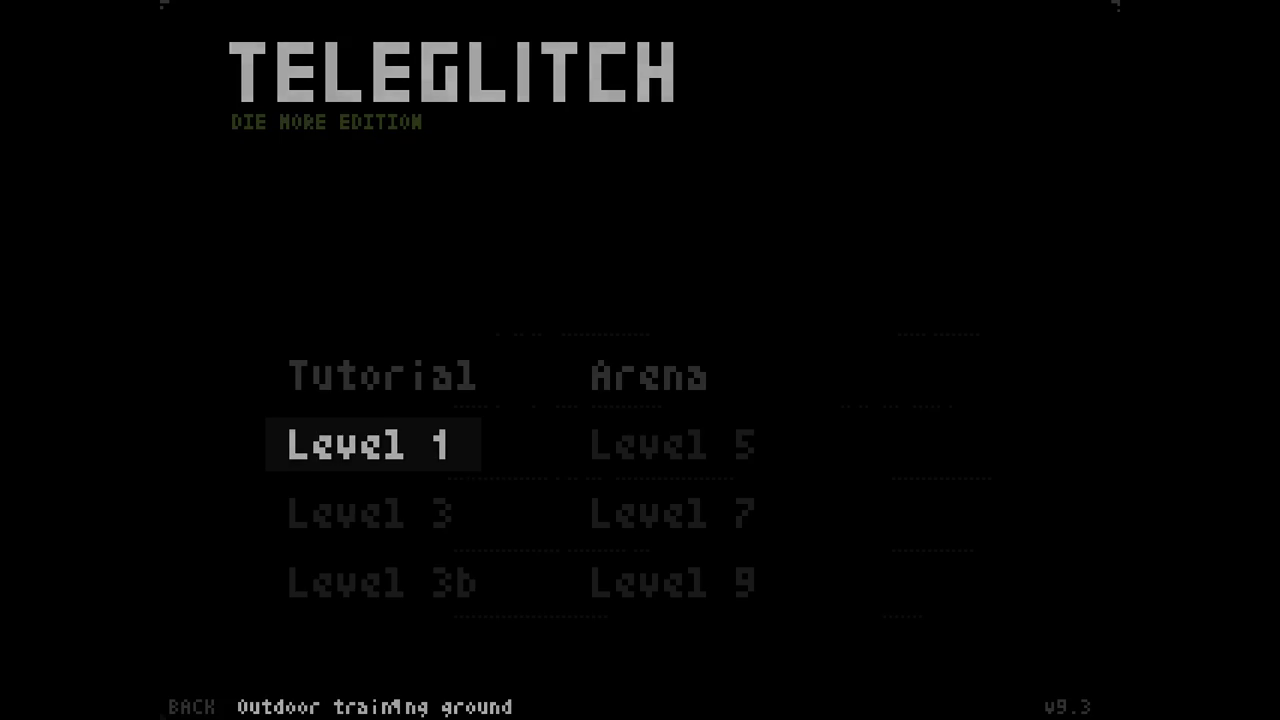
# Start Level 1 and collect the Very Long John rifle, RDX and cans
pyautogui.click(372, 444)
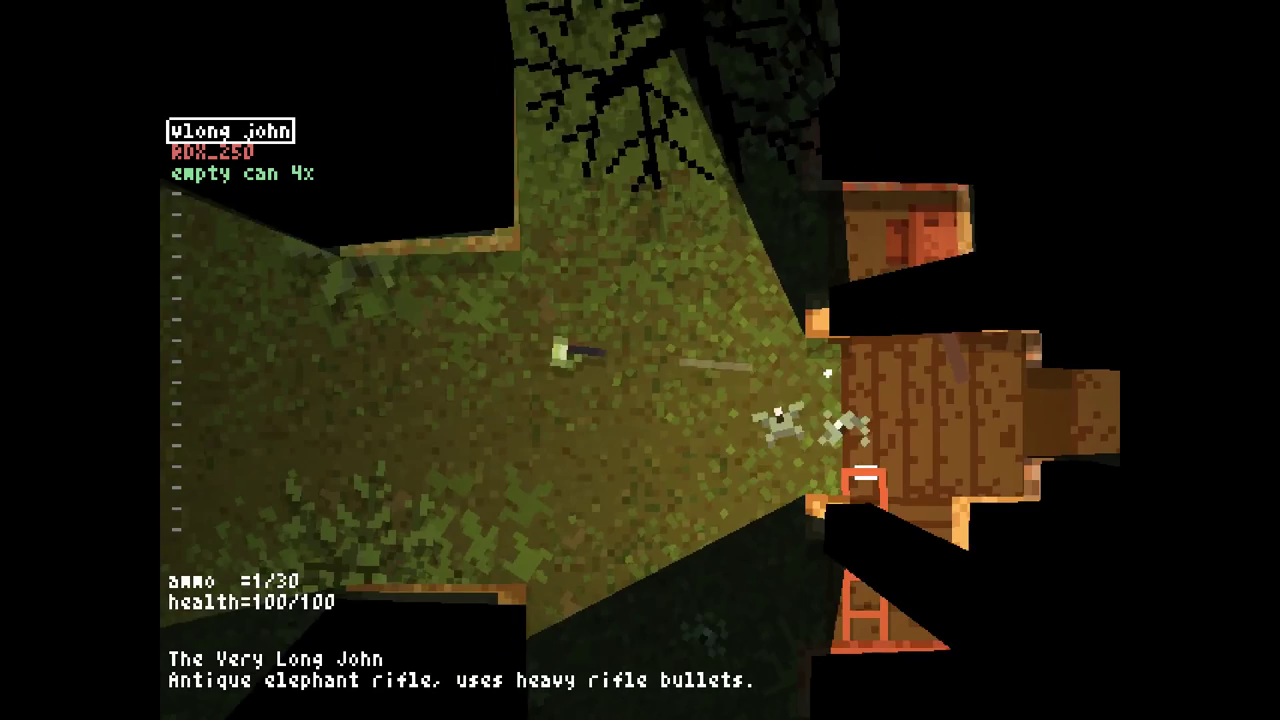
# Fire the Very Long John at the mutants in the forest corridors
pyautogui.click(640, 360)
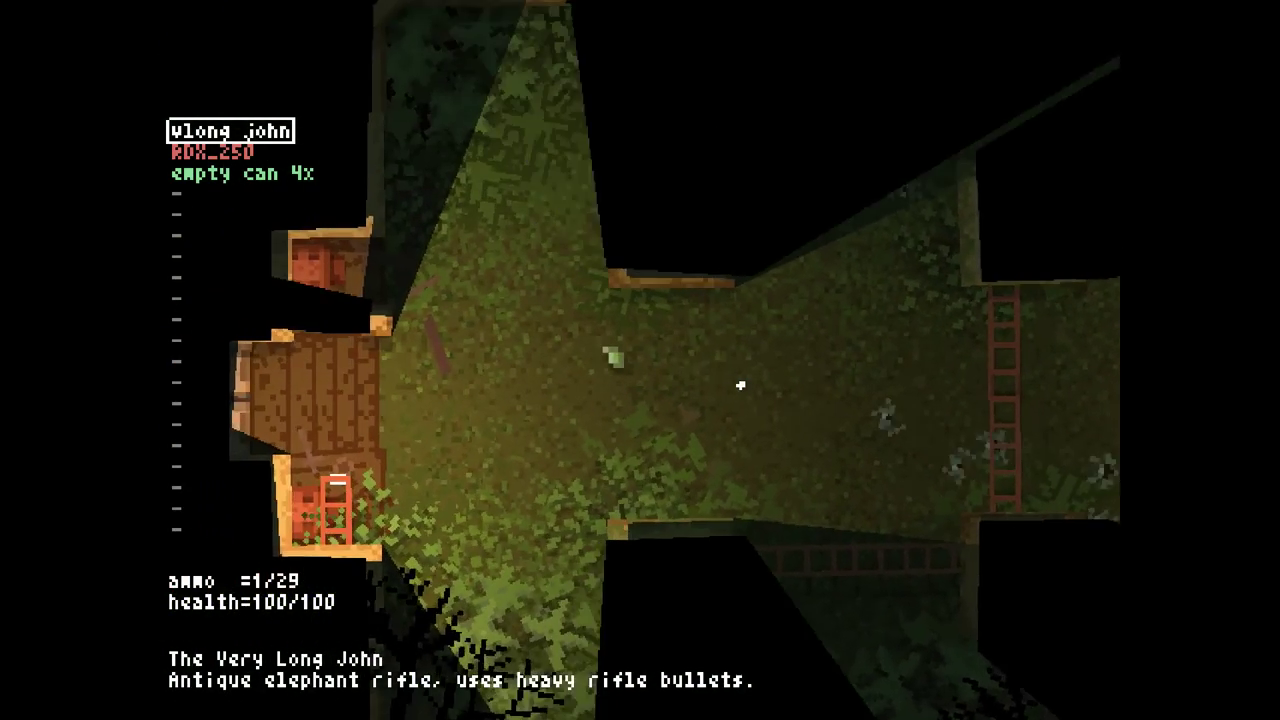
pyautogui.moveTo(740, 388)
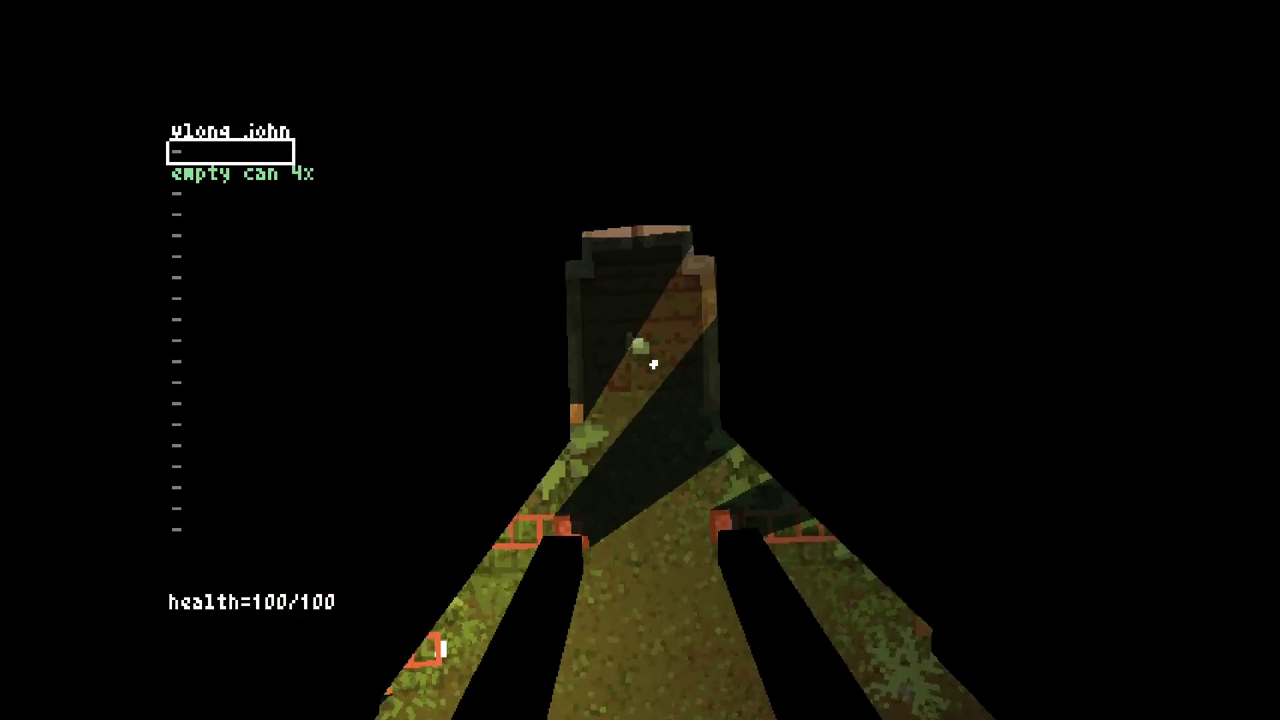
pyautogui.moveTo(655, 365)
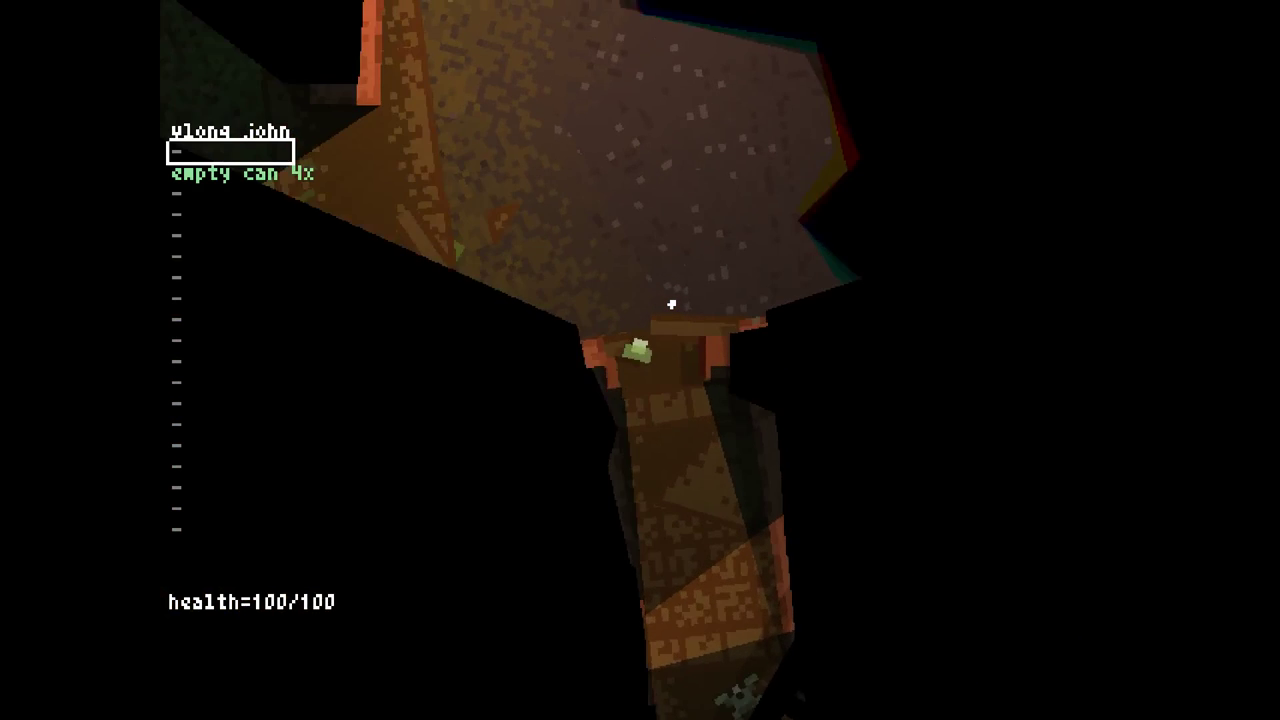
pyautogui.moveTo(672, 305)
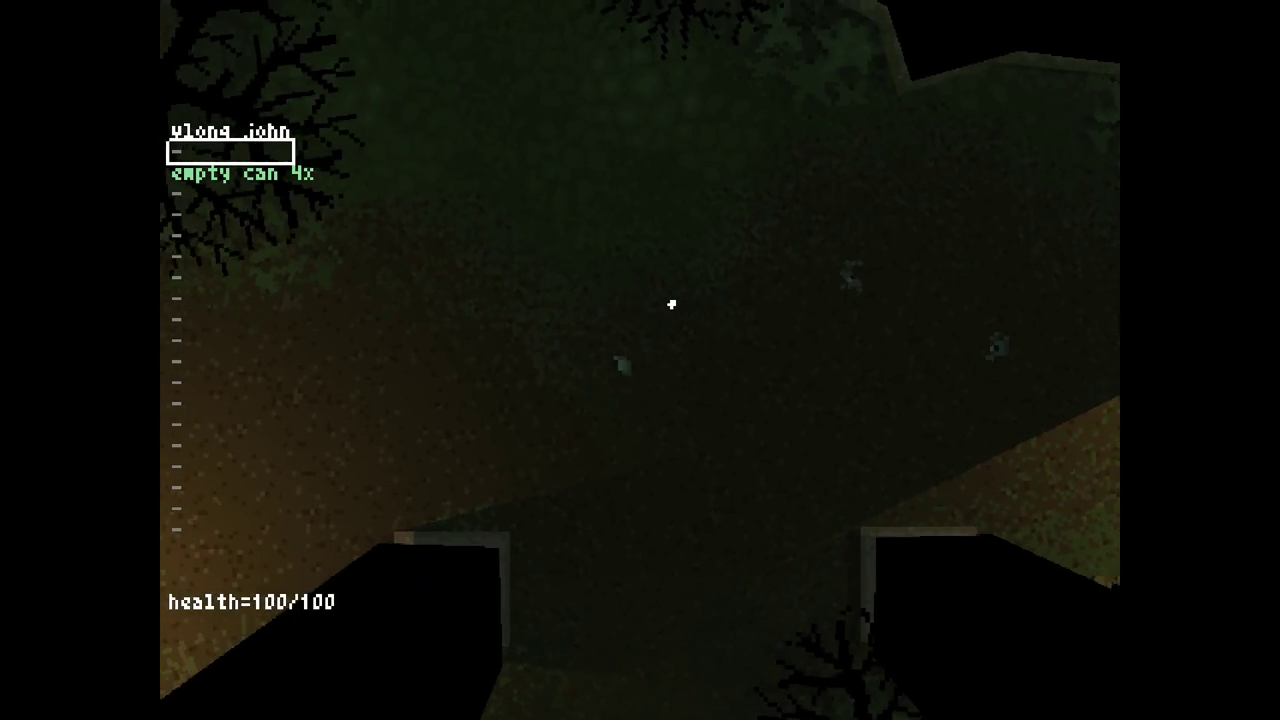
pyautogui.moveTo(672, 305)
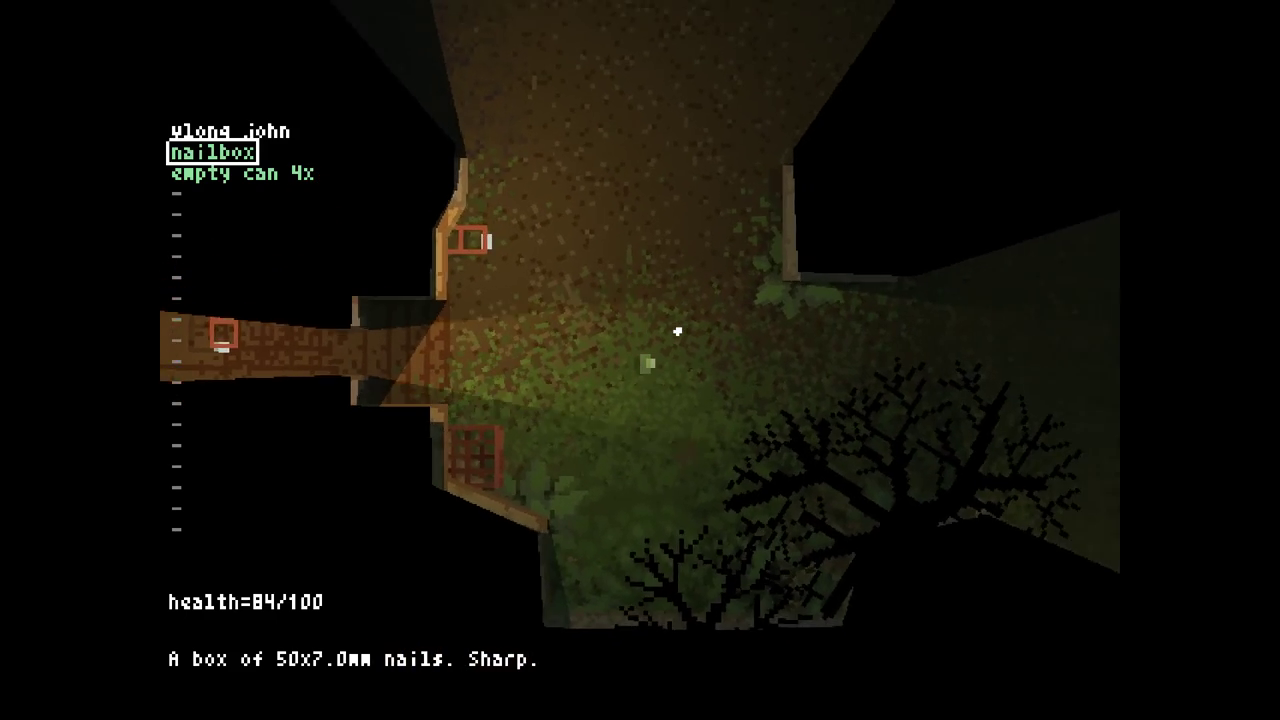
pyautogui.moveTo(770, 365)
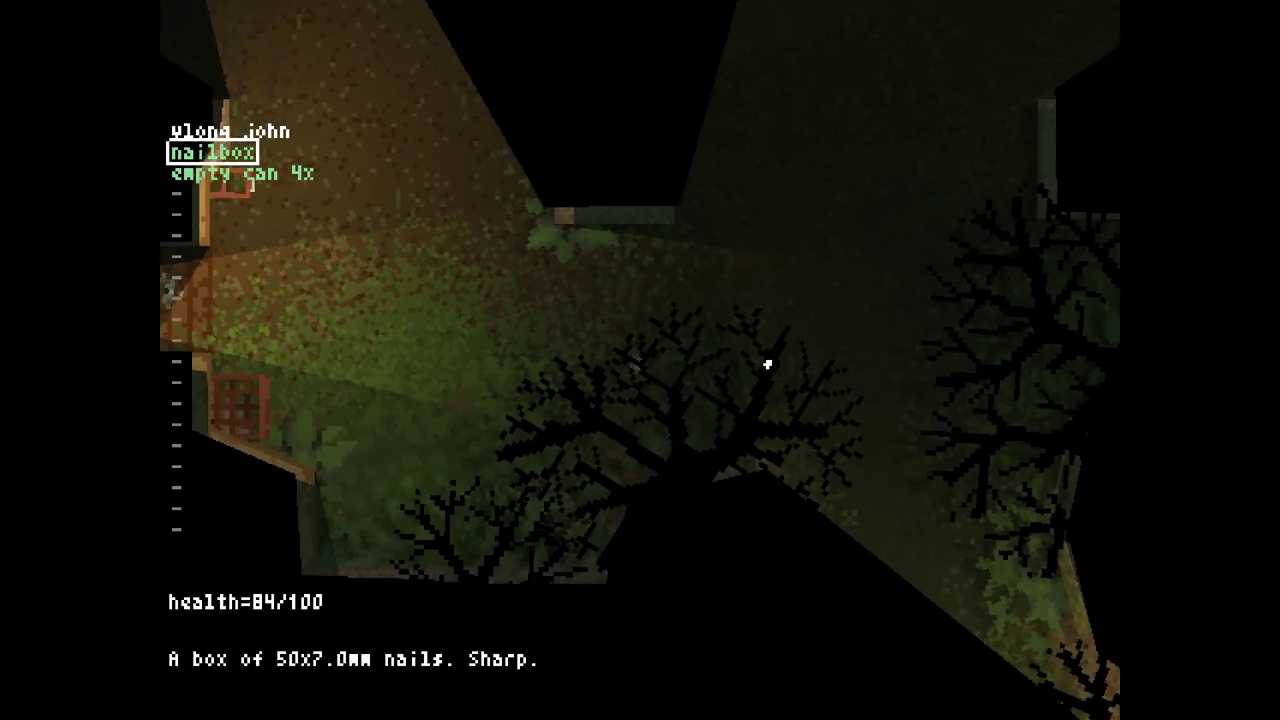
pyautogui.moveTo(768, 363)
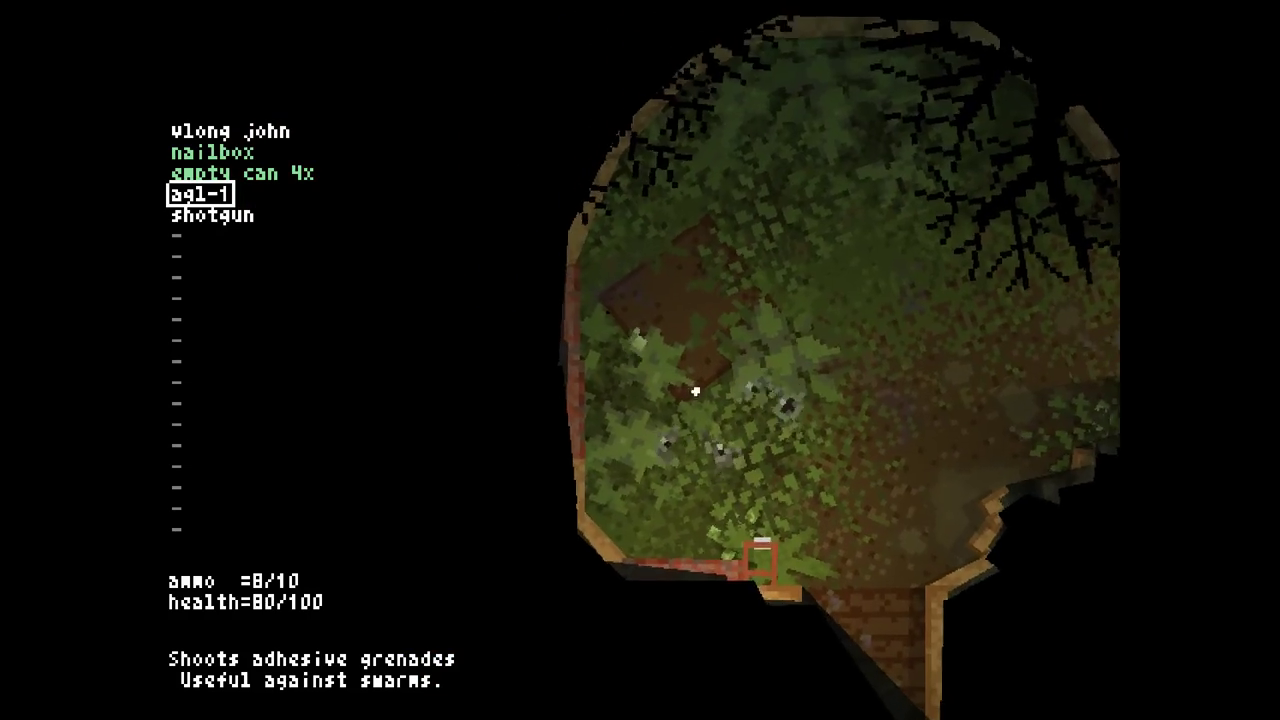
# Collect the RDX_250 and tube, then select the shotgun in the inventory
pyautogui.click(697, 390)
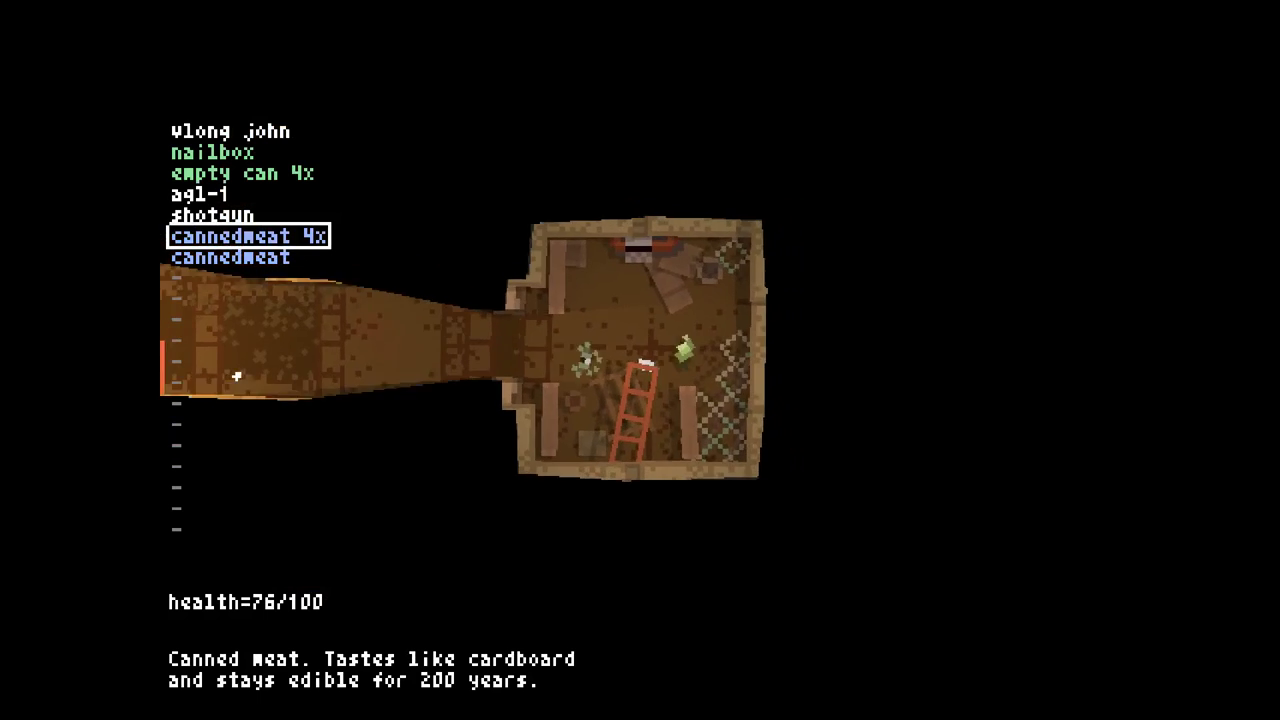
pyautogui.press('up')
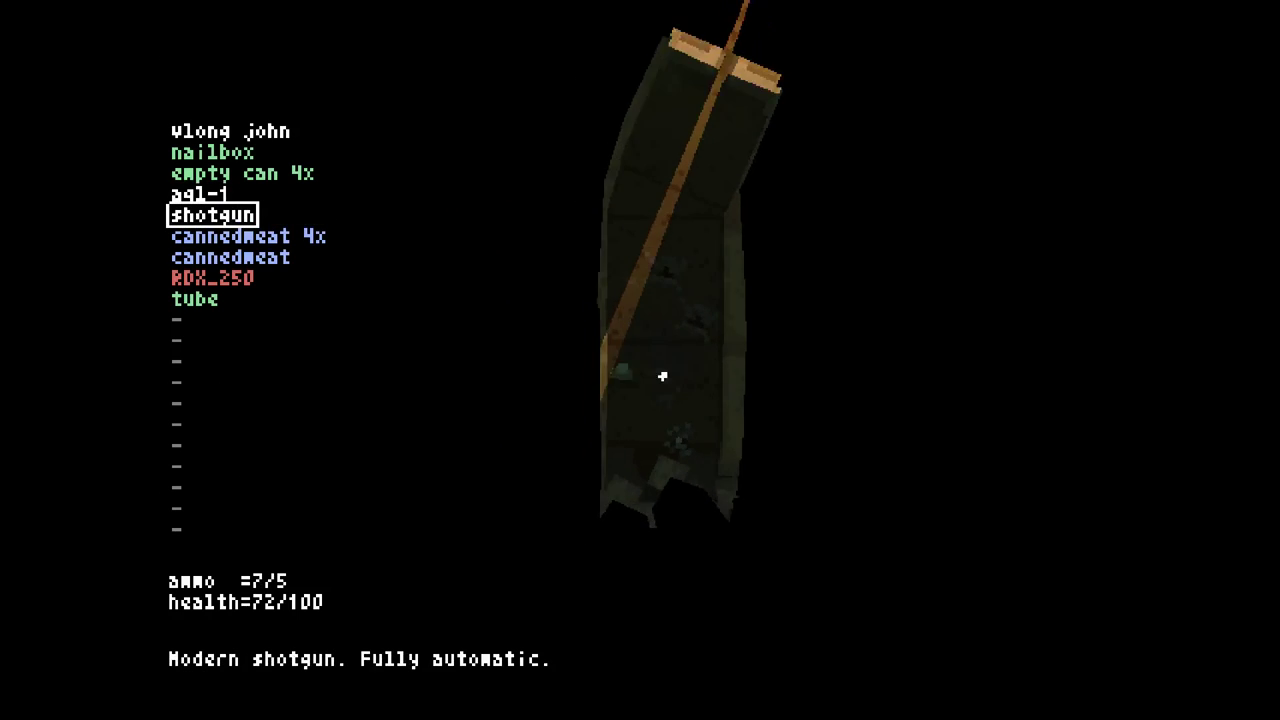
# Craft two nailbombs from RDX_250 and nailbox, grab the medkit50, reselect the shotgun
pyautogui.click(662, 375)
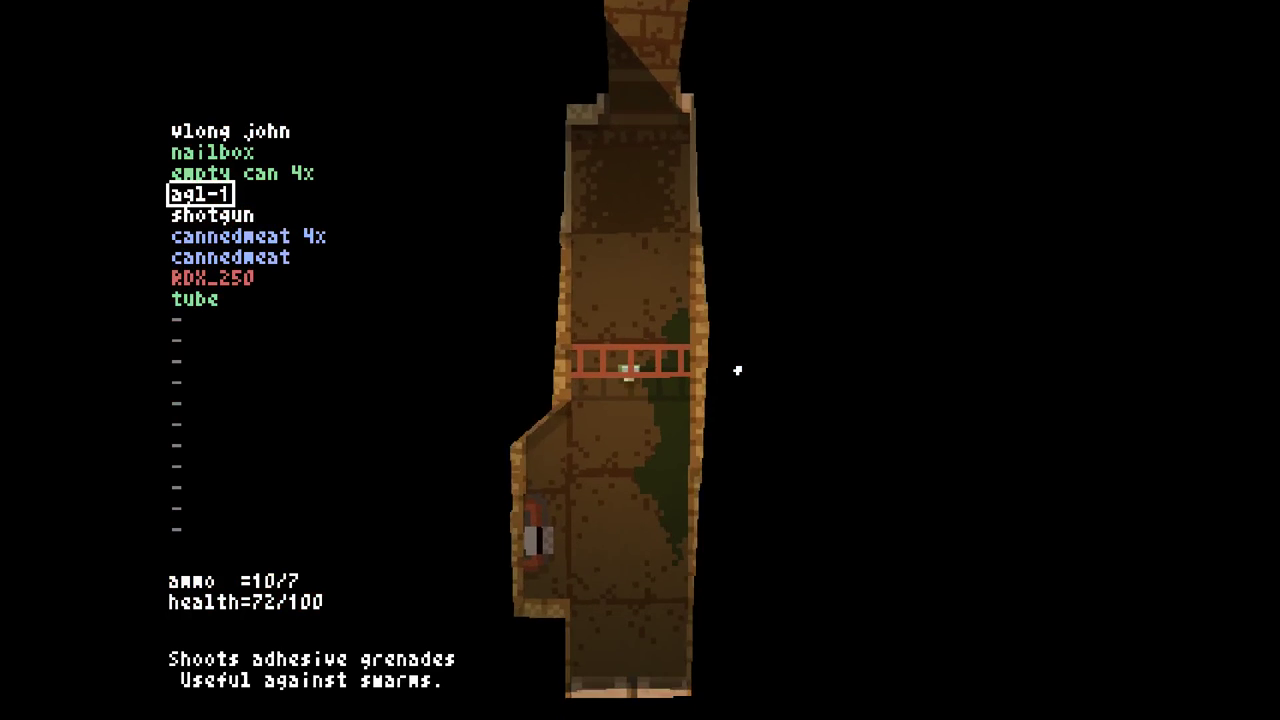
pyautogui.press('up')
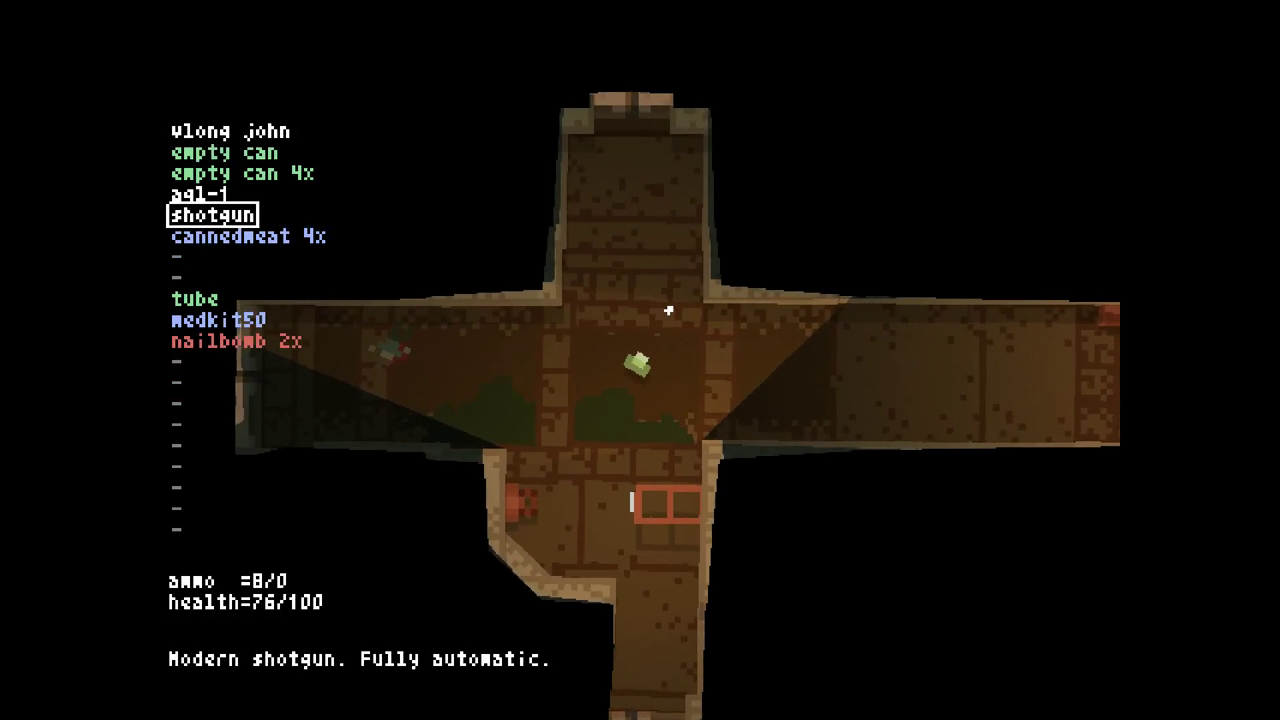
# Reach the Level 1 exit to show 23 kills and 51.6 accuracy
pyautogui.press('down')
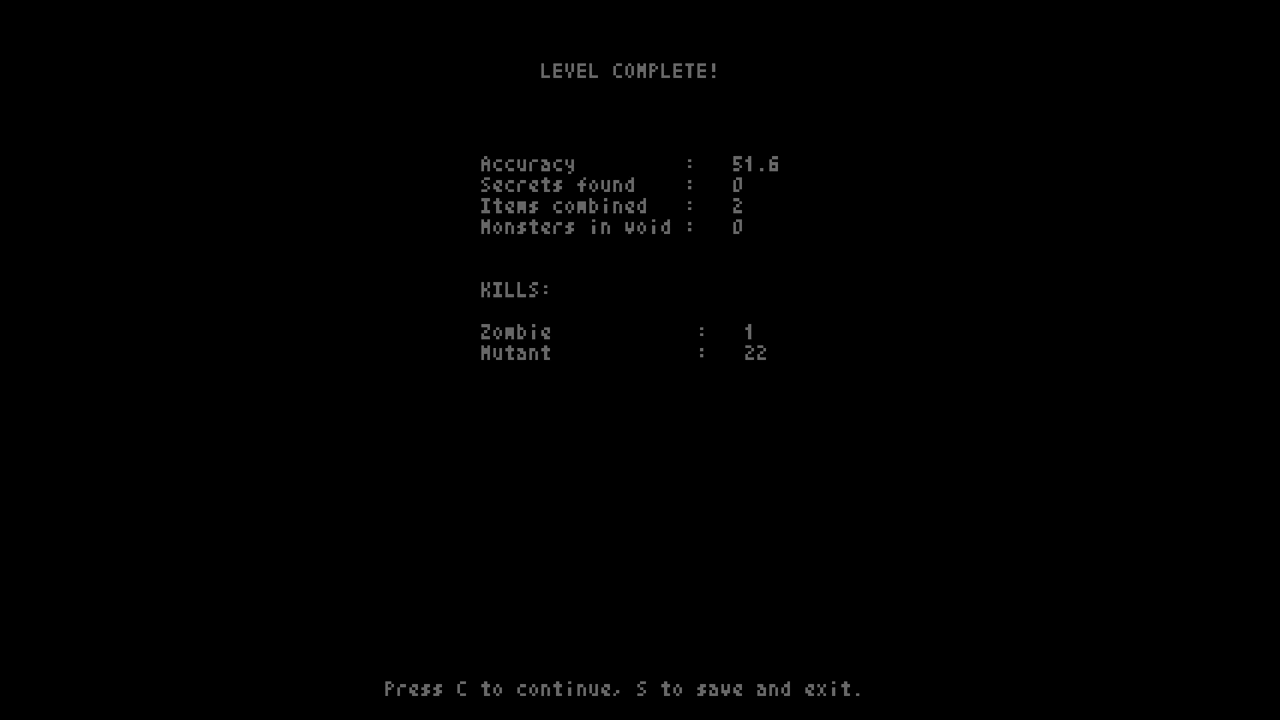
pyautogui.press('c')
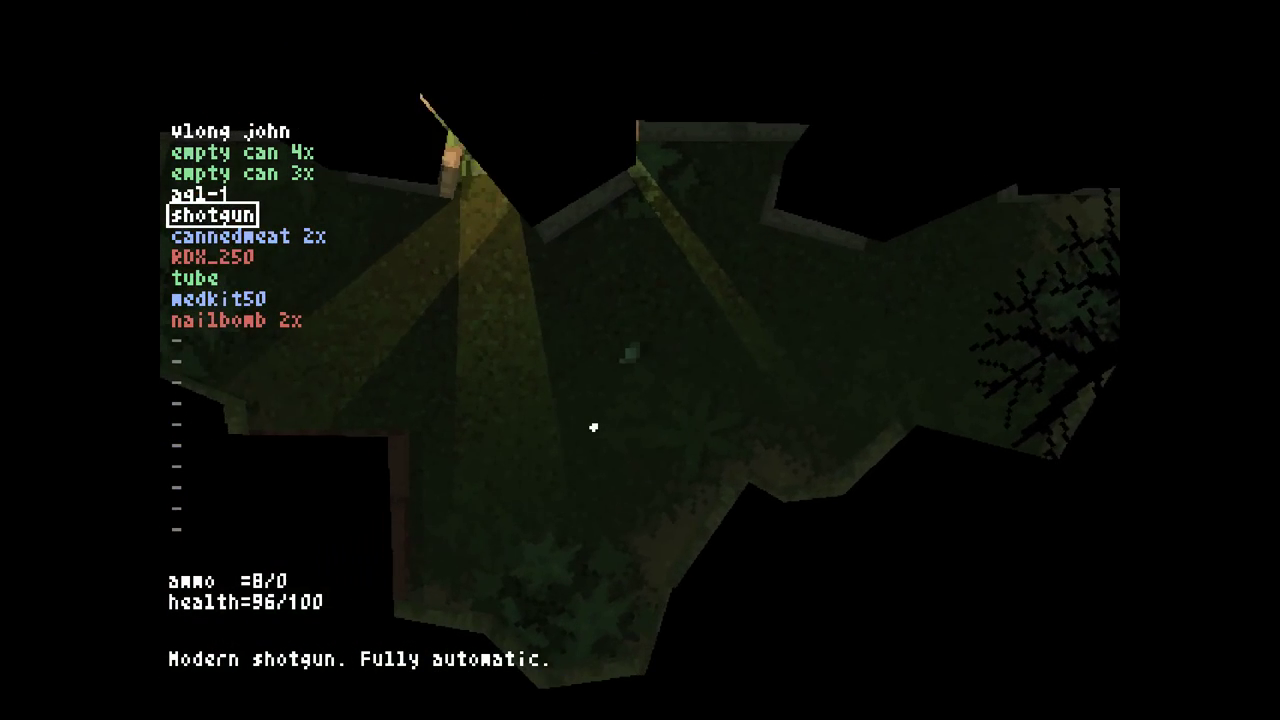
pyautogui.moveTo(650, 360)
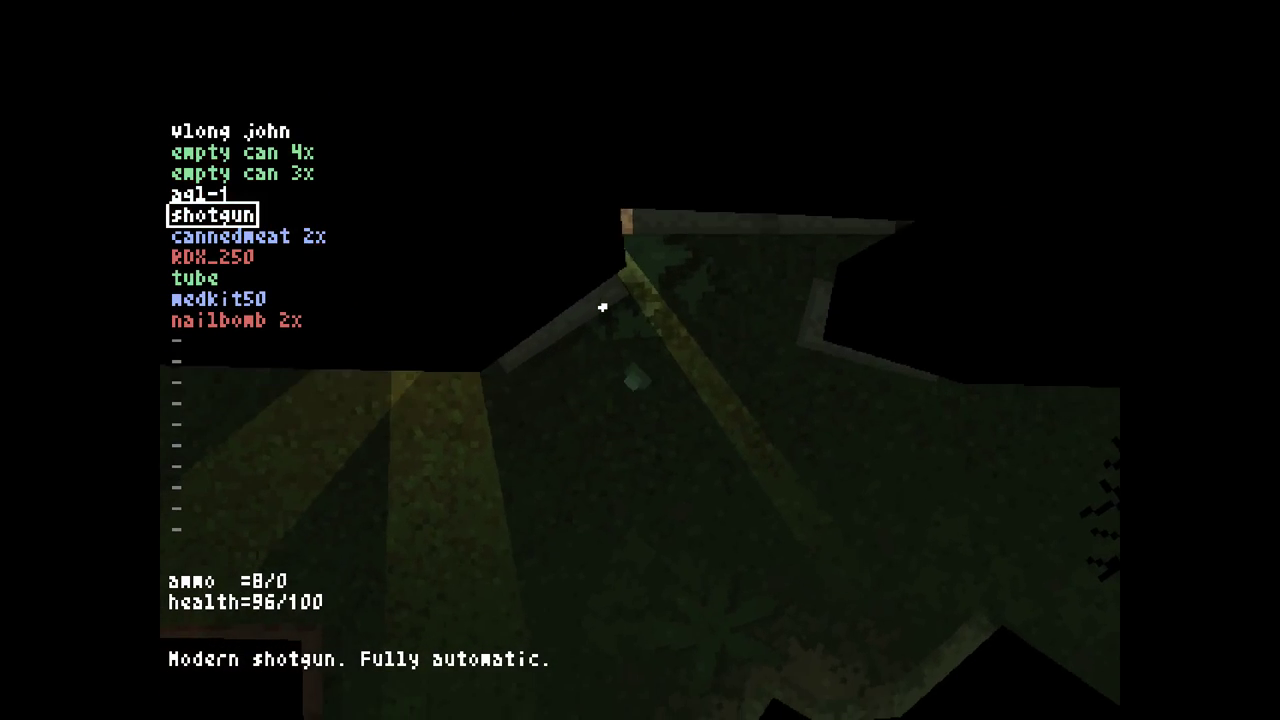
pyautogui.moveTo(600, 310)
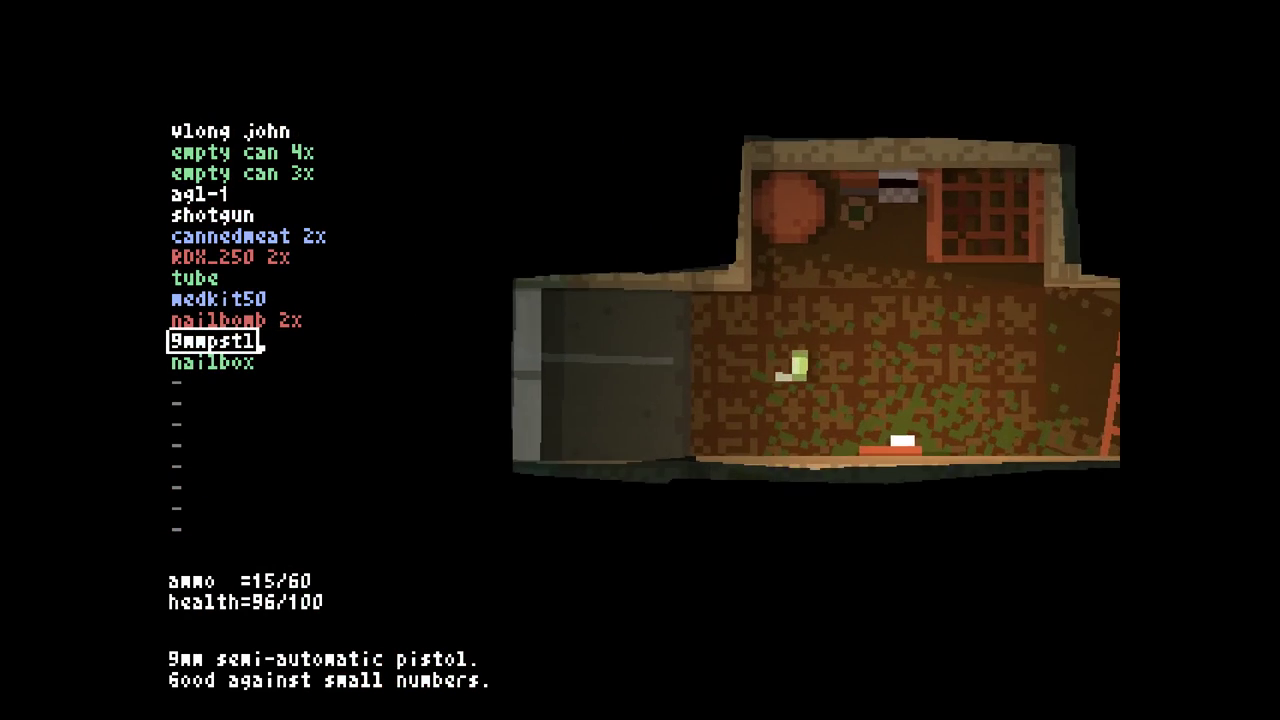
# Craft a third nailbomb, collect plate, medkit25 and RDX_250, and reselect the pistol
pyautogui.click(230, 258)
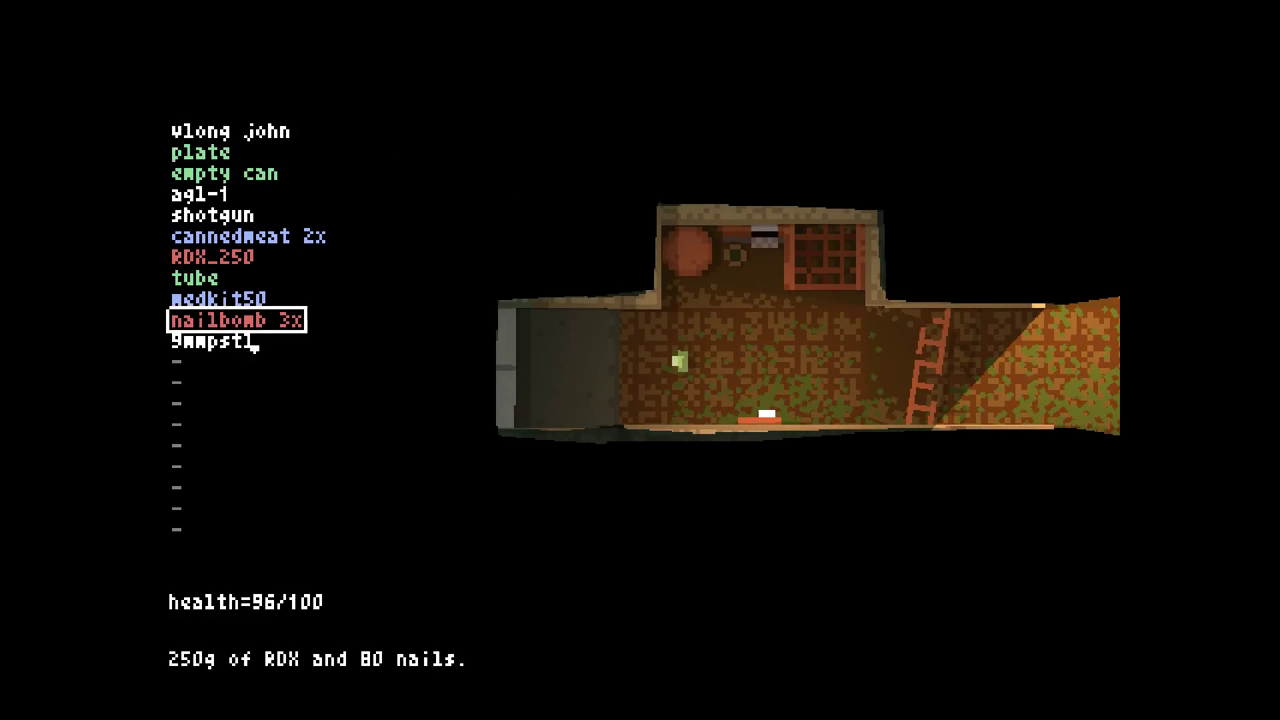
pyautogui.press('up')
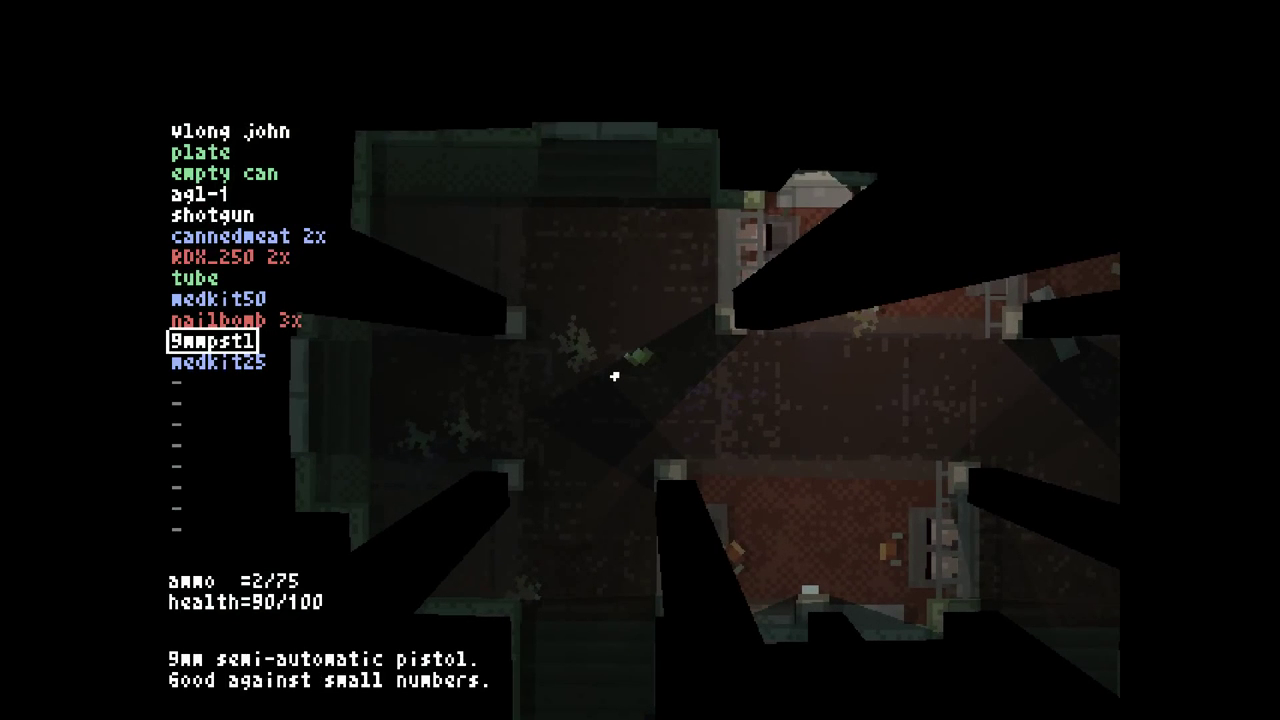
# Select the steel plate and gather hardware and canned meat in the round chamber
pyautogui.press('up')
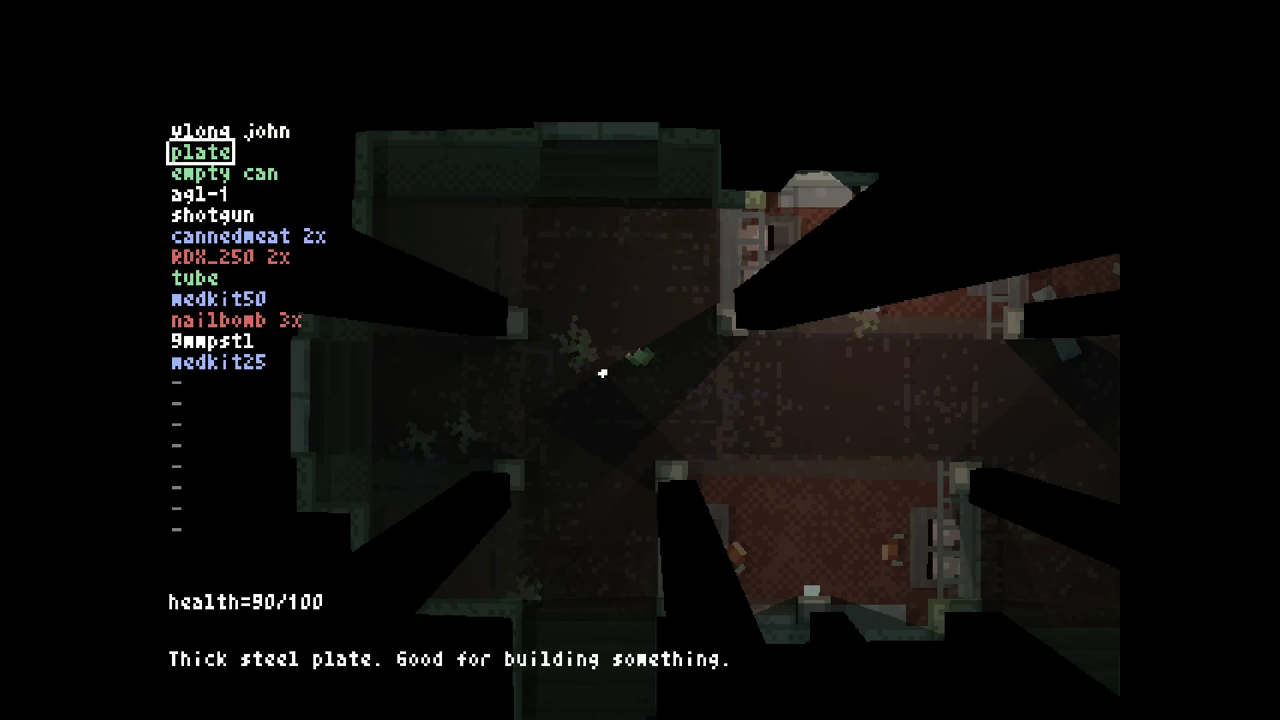
pyautogui.click(225, 258)
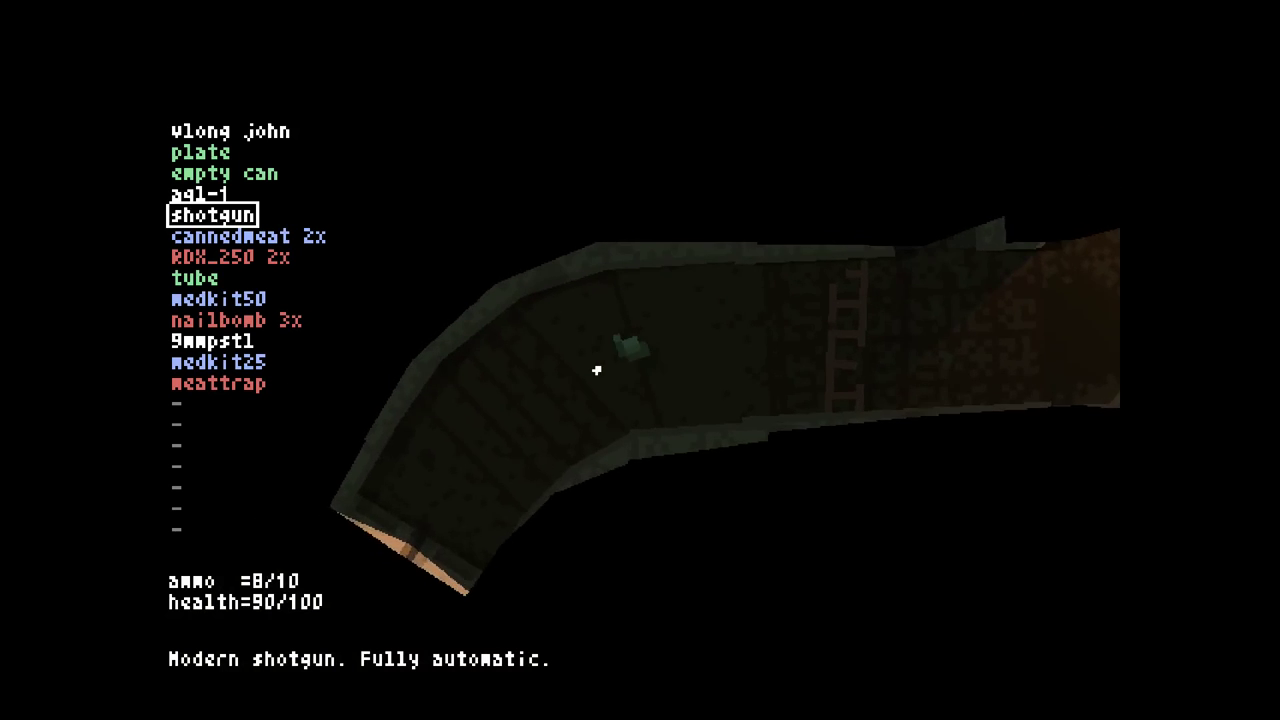
pyautogui.moveTo(546, 364)
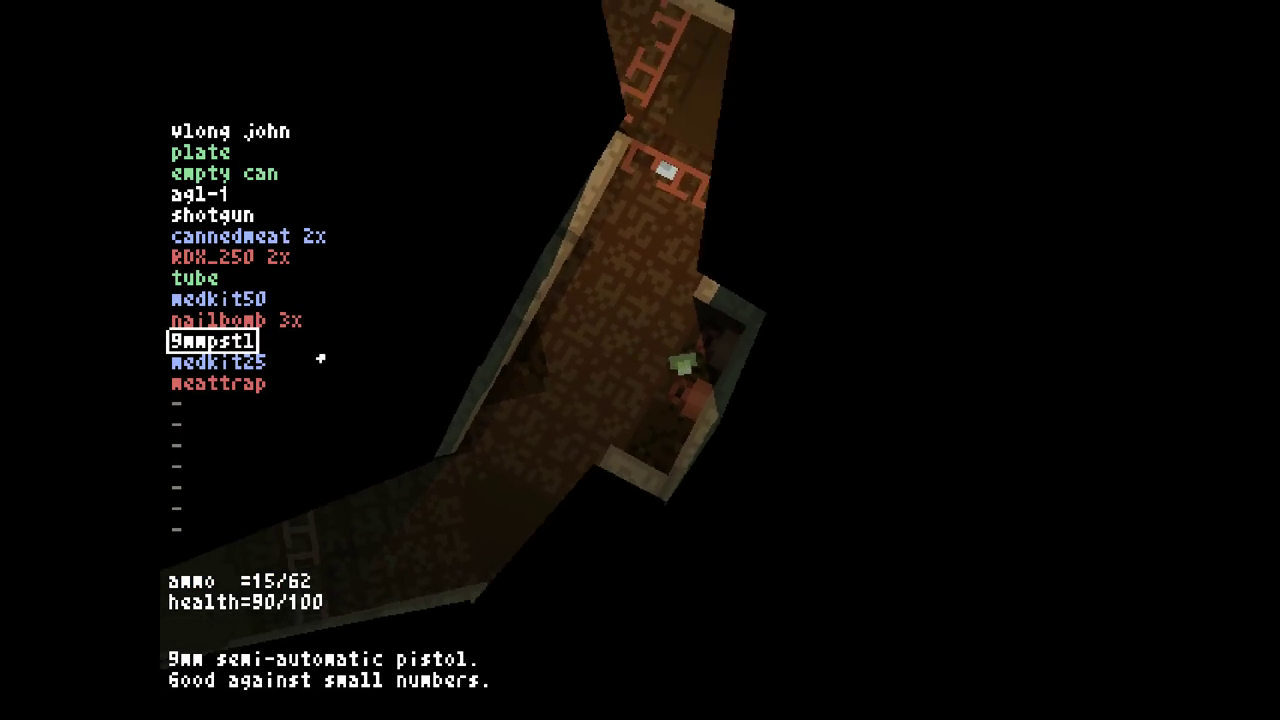
pyautogui.moveTo(460, 413)
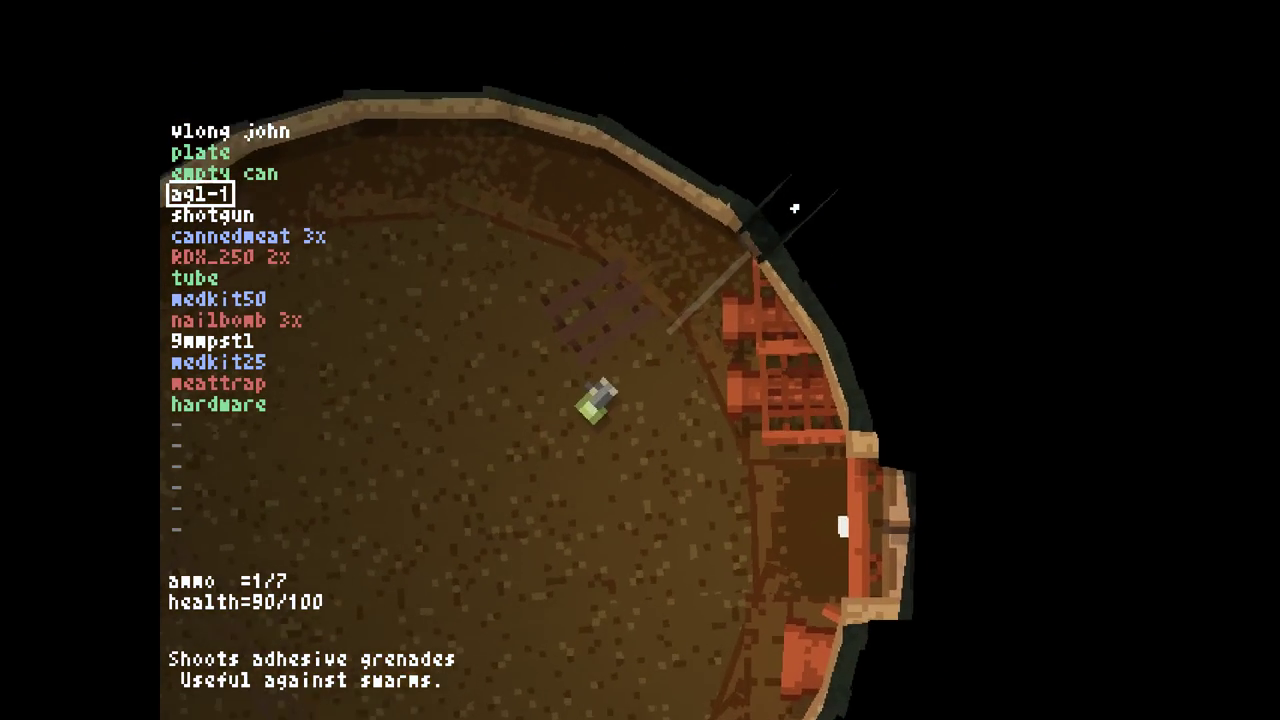
# Pick up a medkit50, medkit25 and RDX_250, then switch to the shotgun
pyautogui.click(793, 208)
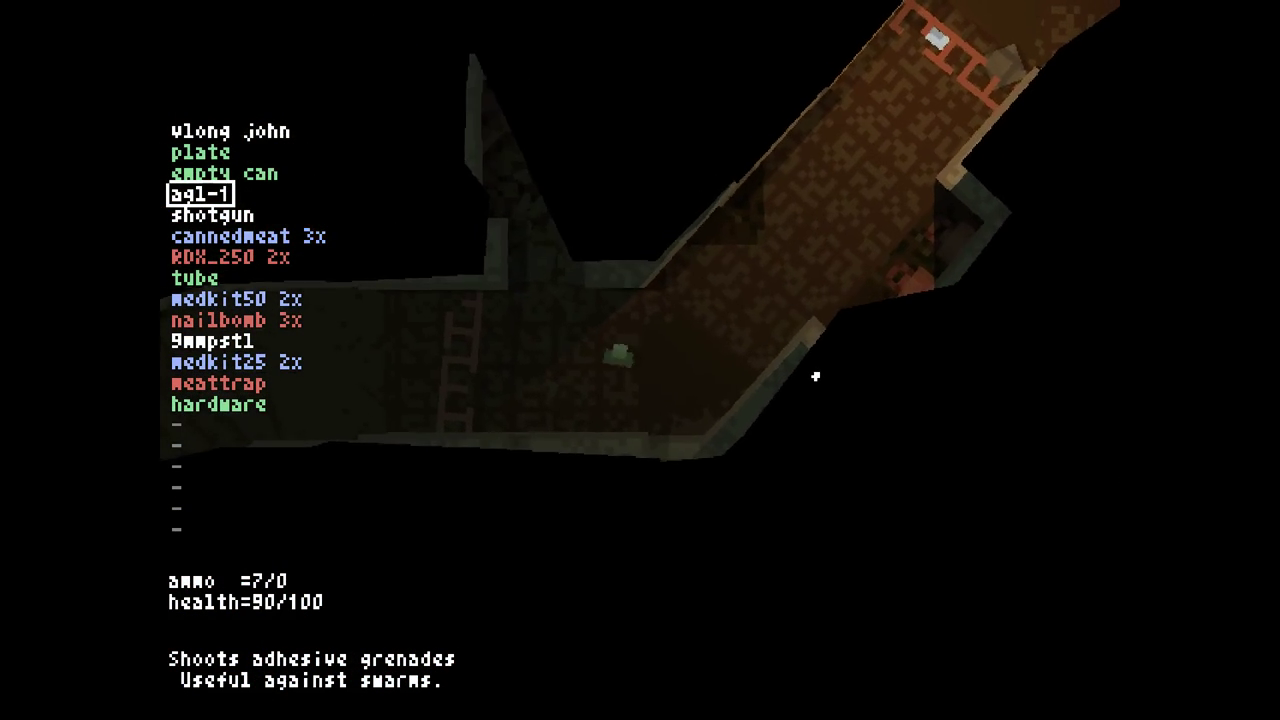
pyautogui.press('down')
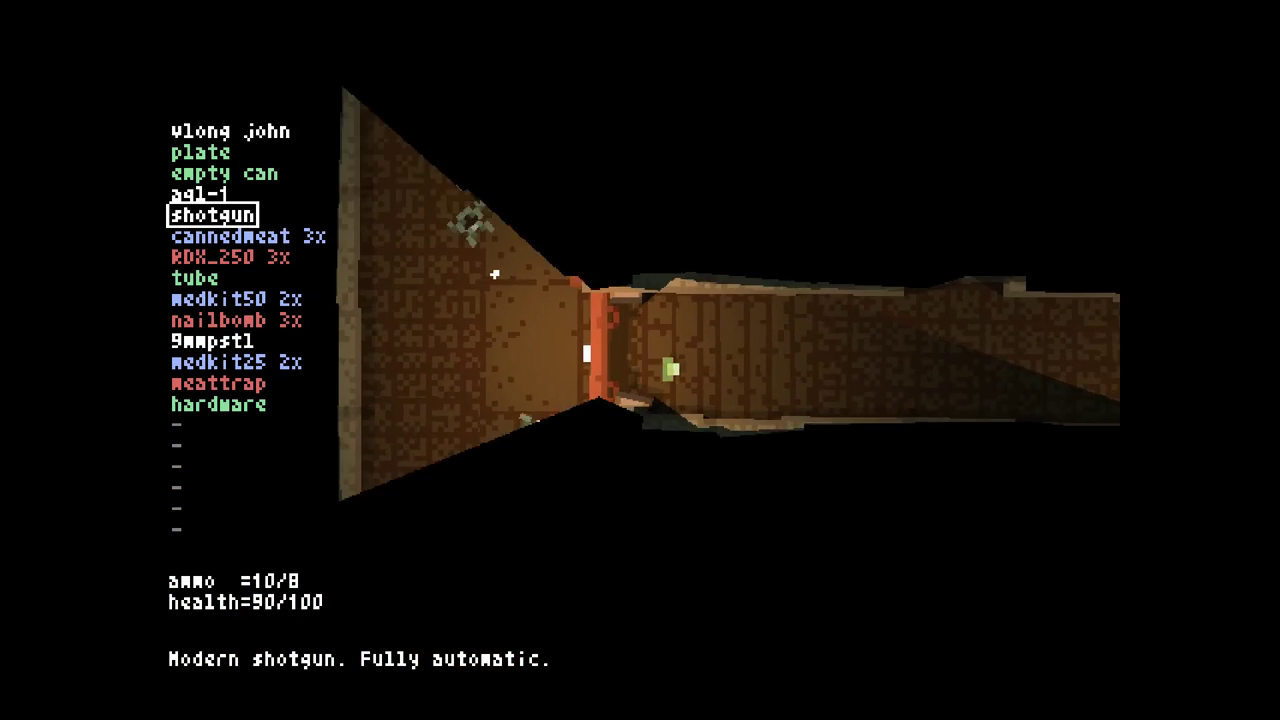
pyautogui.click(640, 360)
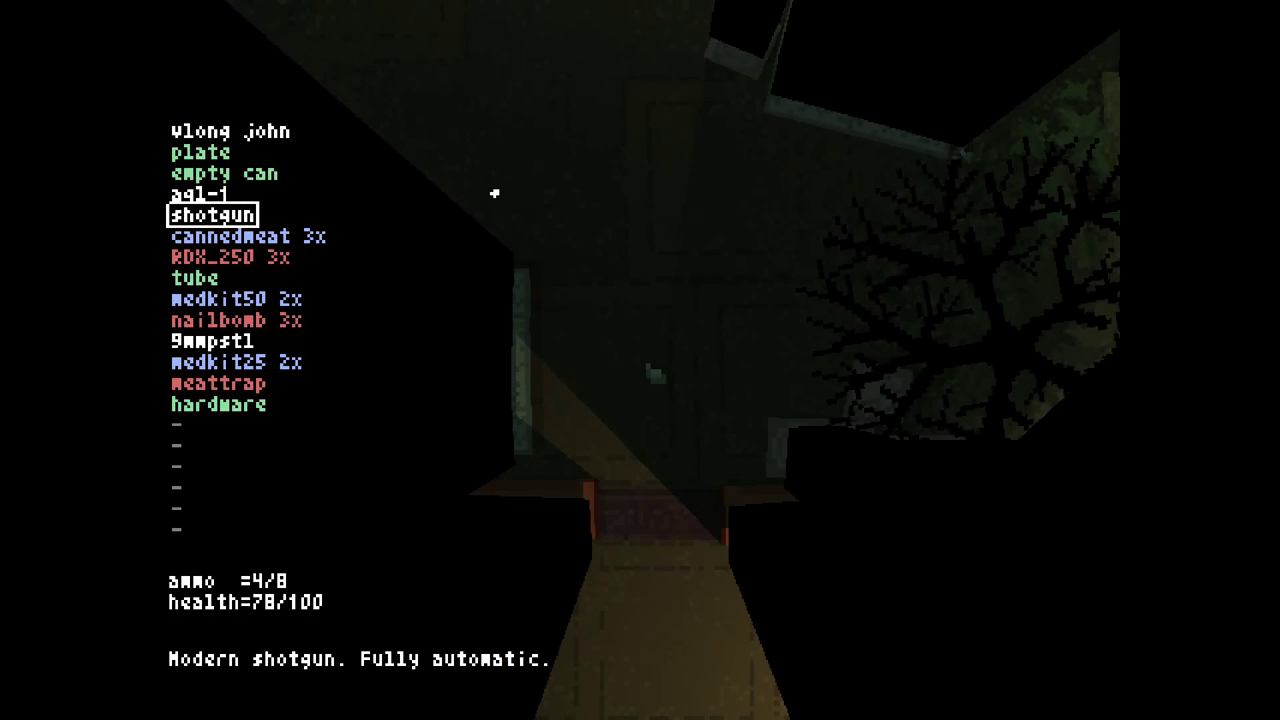
pyautogui.moveTo(640, 360)
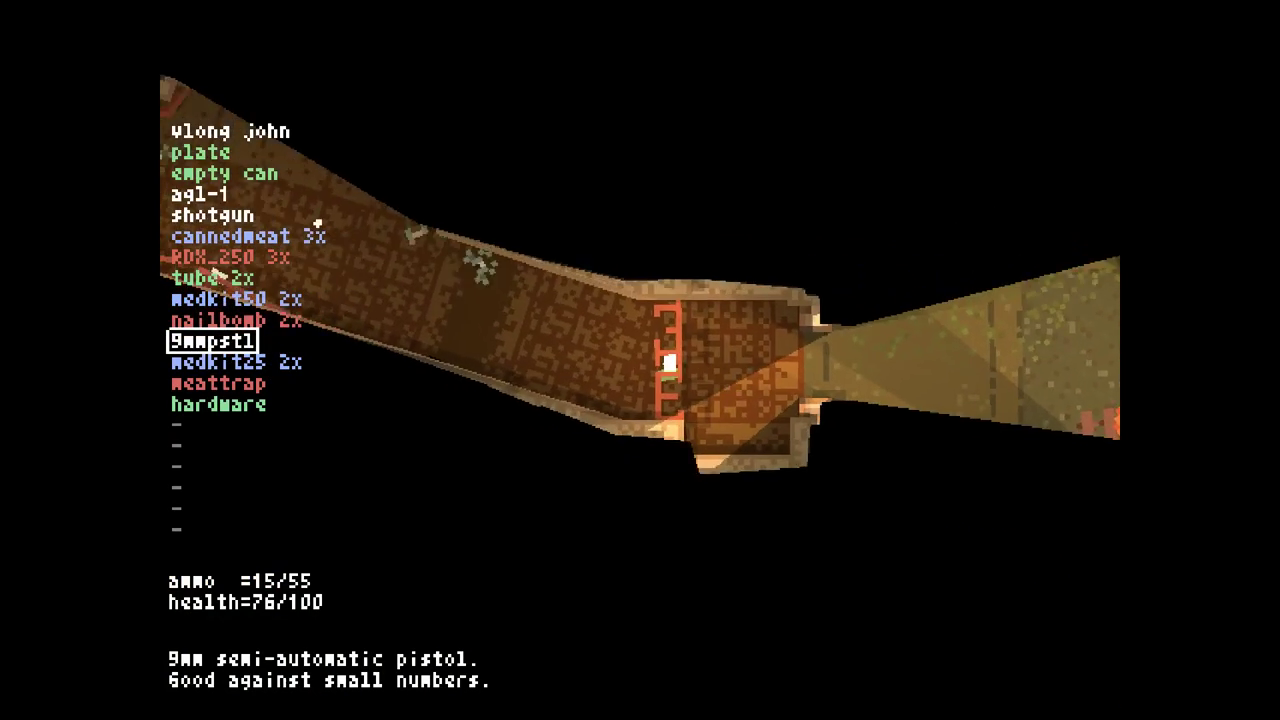
# Reach the exit teleporter to show 3 zombie, 23 mutant and 4 big-mutant kills
pyautogui.click(640, 360)
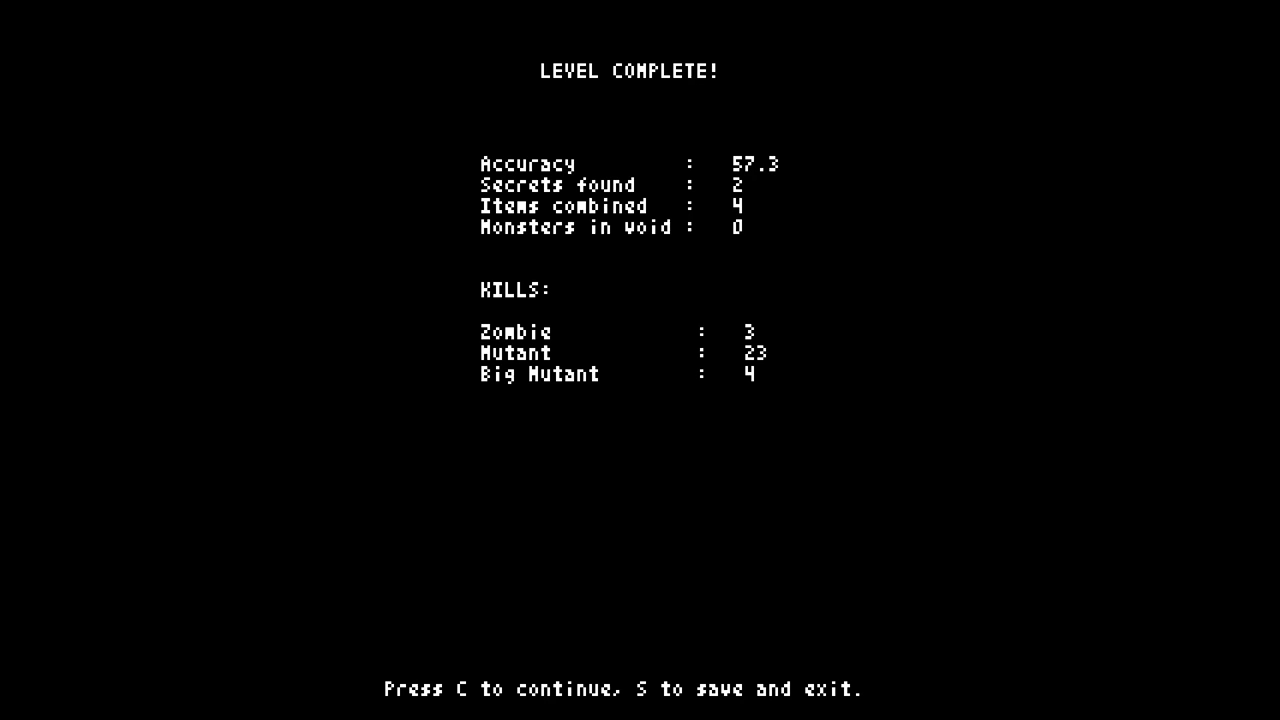
# Continue from the level statistics screen into the third level
pyautogui.press('c')
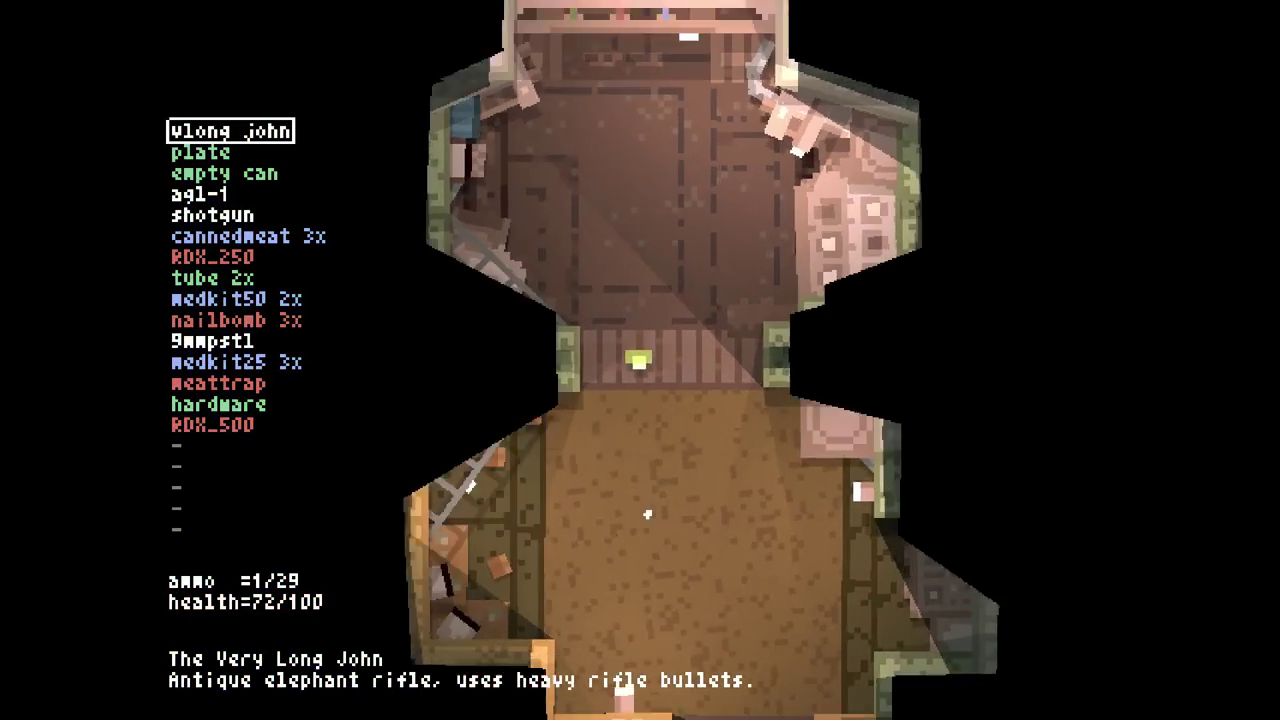